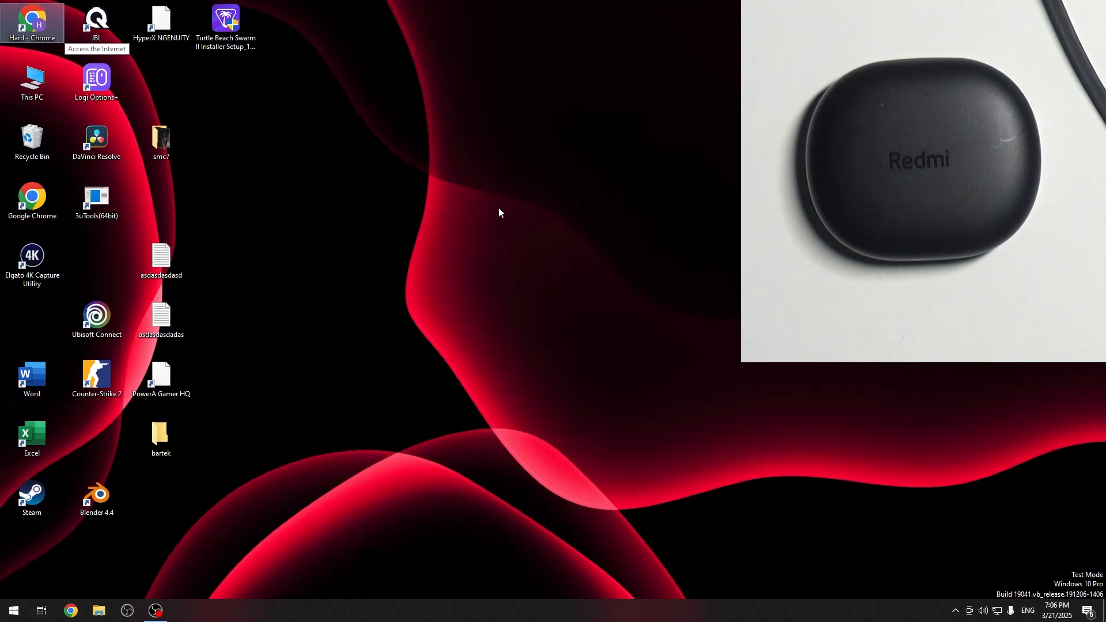
Step: Reach the Bluetooth & other devices page via Start > Settings > Devices
{"action": "left_click", "coordinate": [13, 610]}
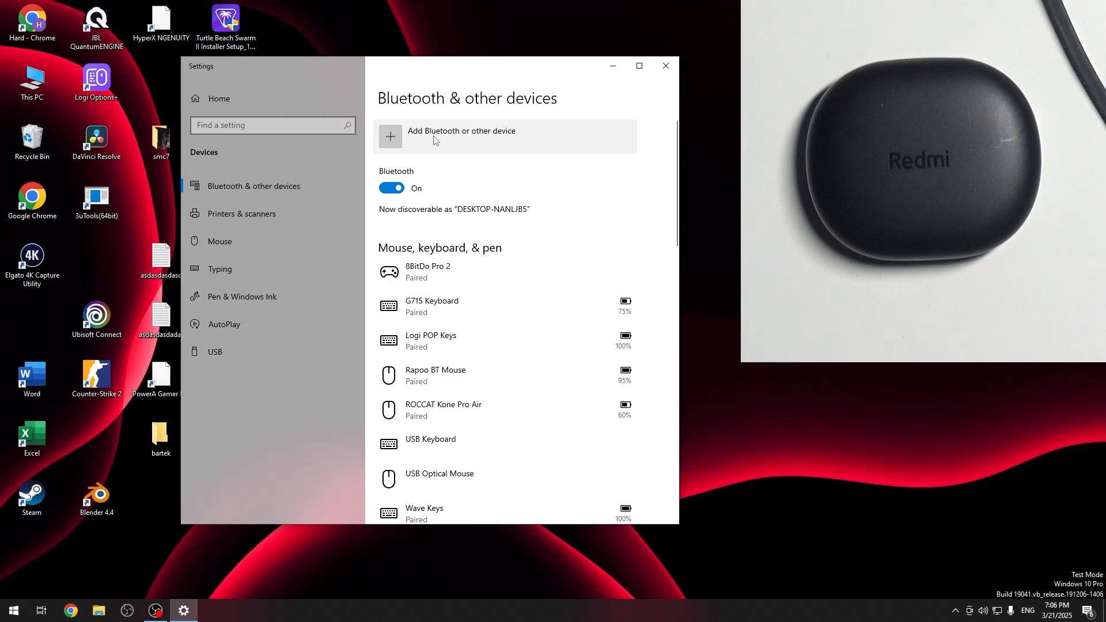
Step: Start a Bluetooth device scan, cancel when only unknown devices appear, and rescan to find Redmi Buds 4 Lite
{"action": "left_click", "coordinate": [462, 136]}
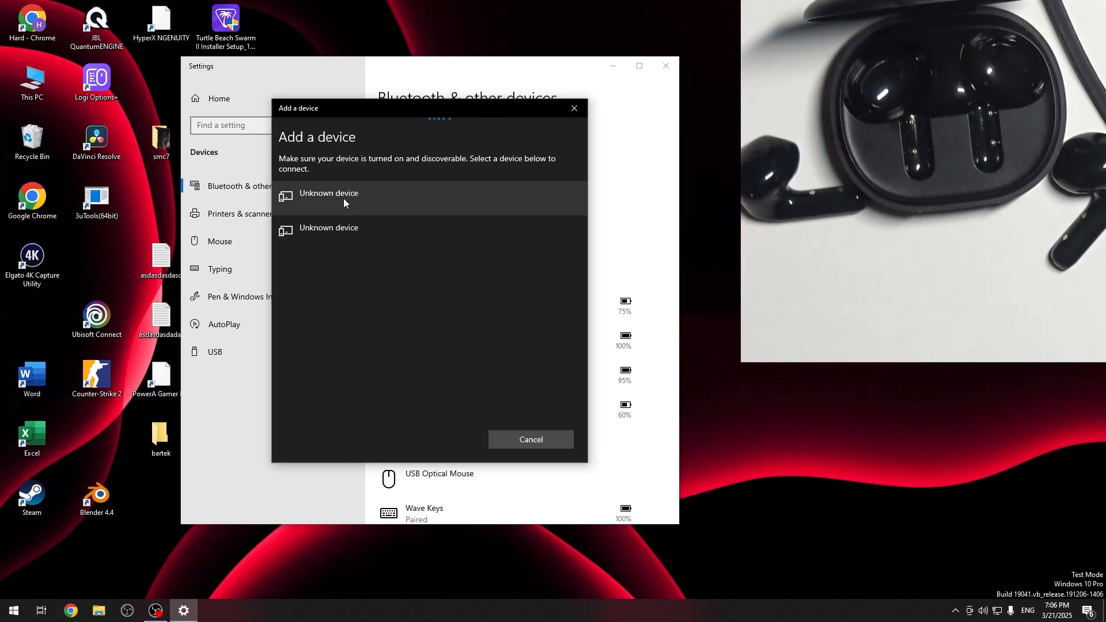
{"action": "mouse_move", "coordinate": [441, 141]}
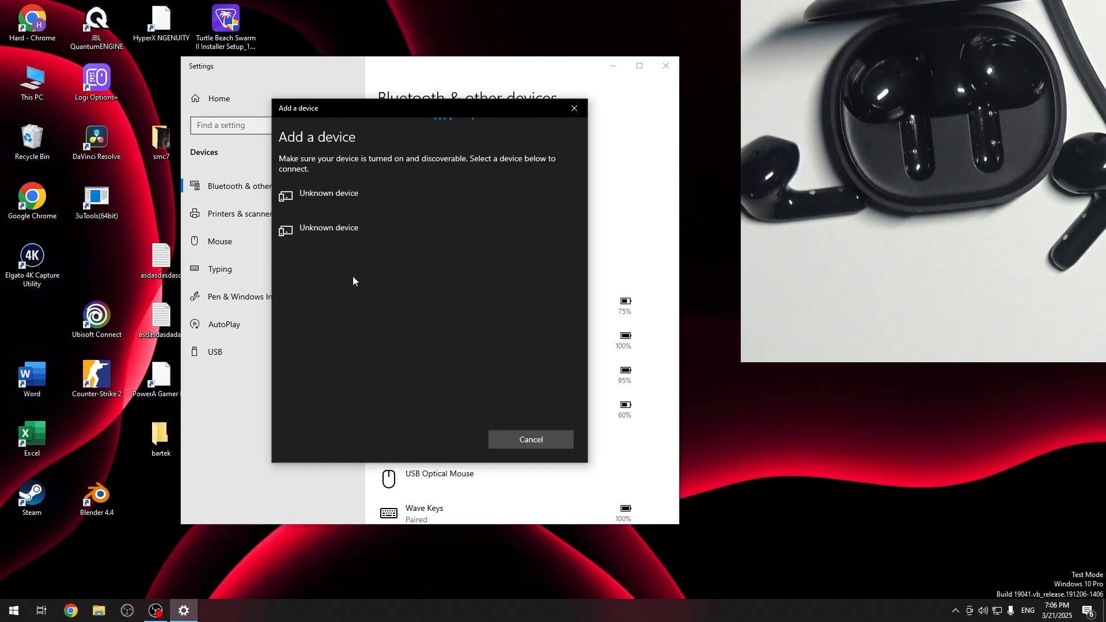
{"action": "mouse_move", "coordinate": [333, 272]}
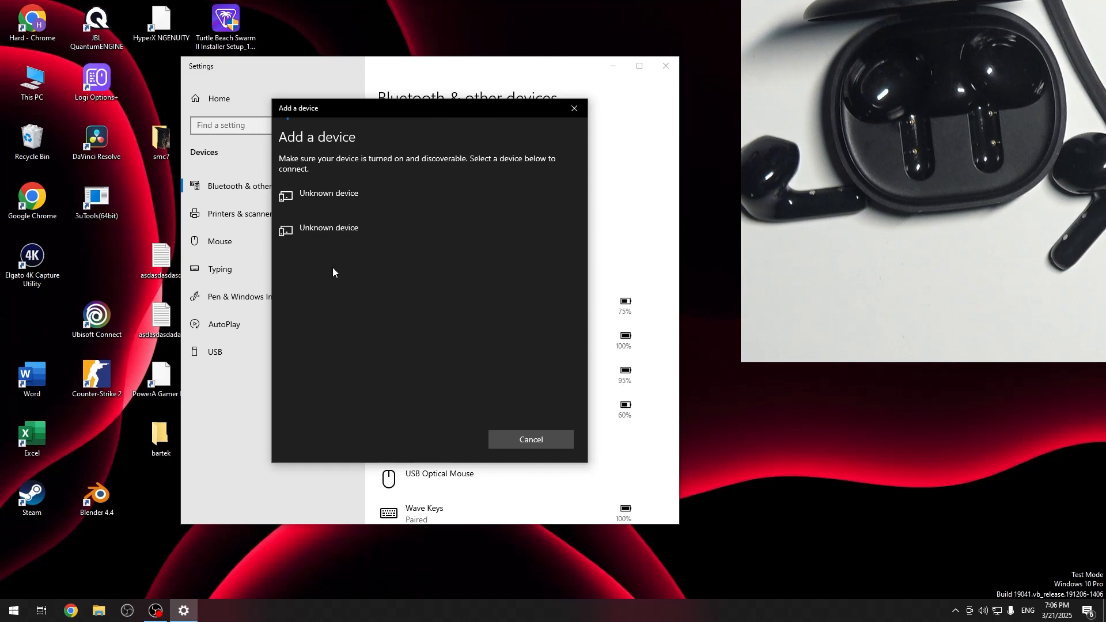
{"action": "left_click", "coordinate": [530, 439]}
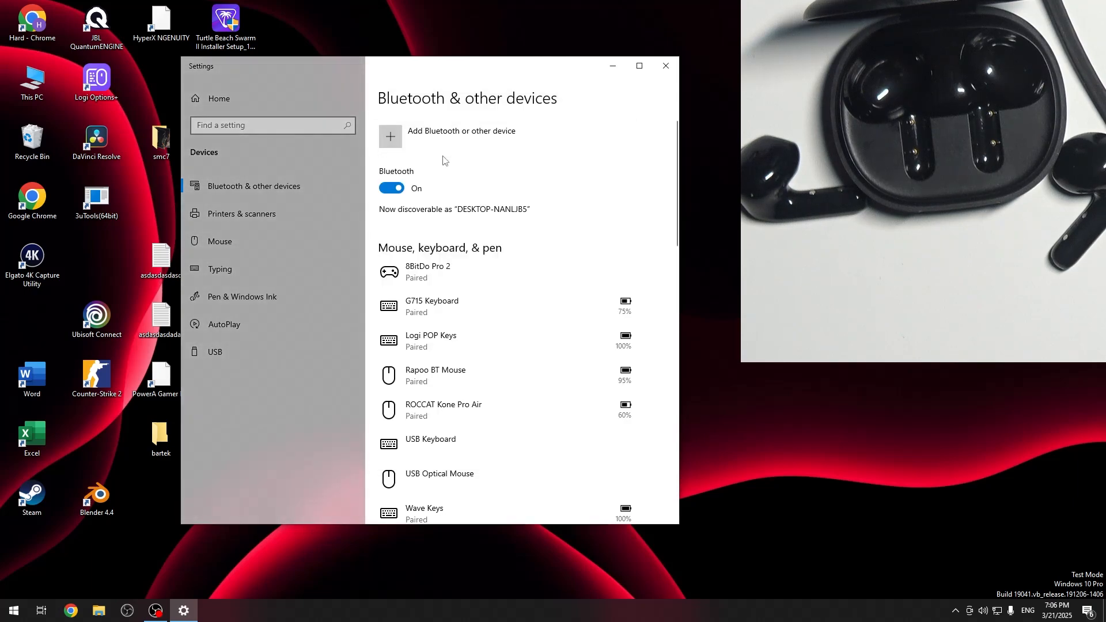
{"action": "left_click", "coordinate": [390, 135]}
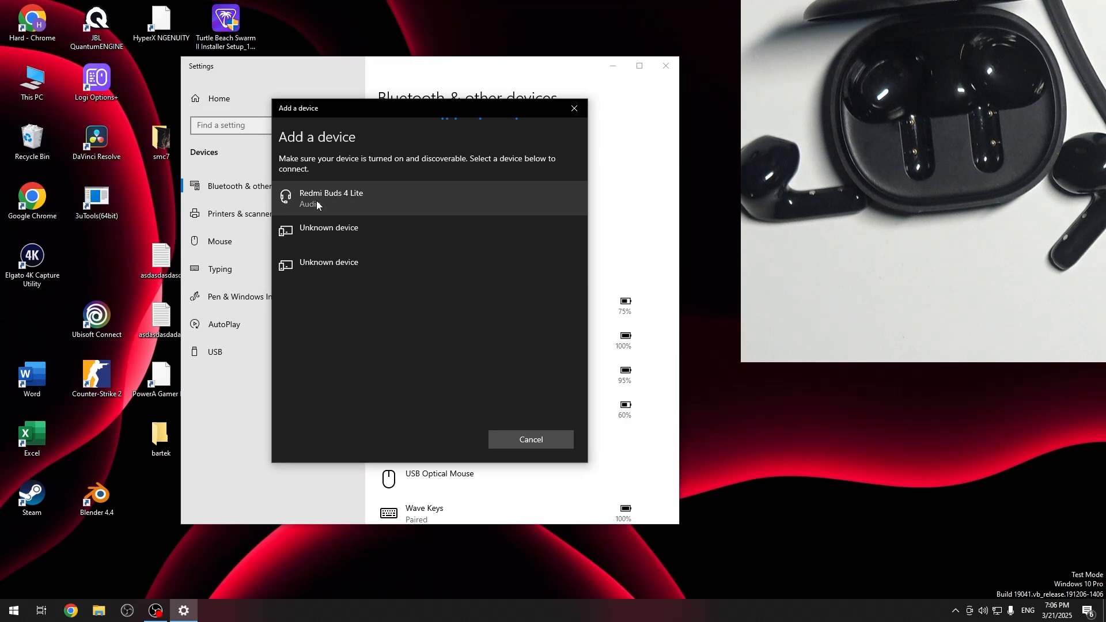
Step: Pair the Redmi Buds 4 Lite and finish with Done once the device is ready
{"action": "left_click", "coordinate": [331, 198]}
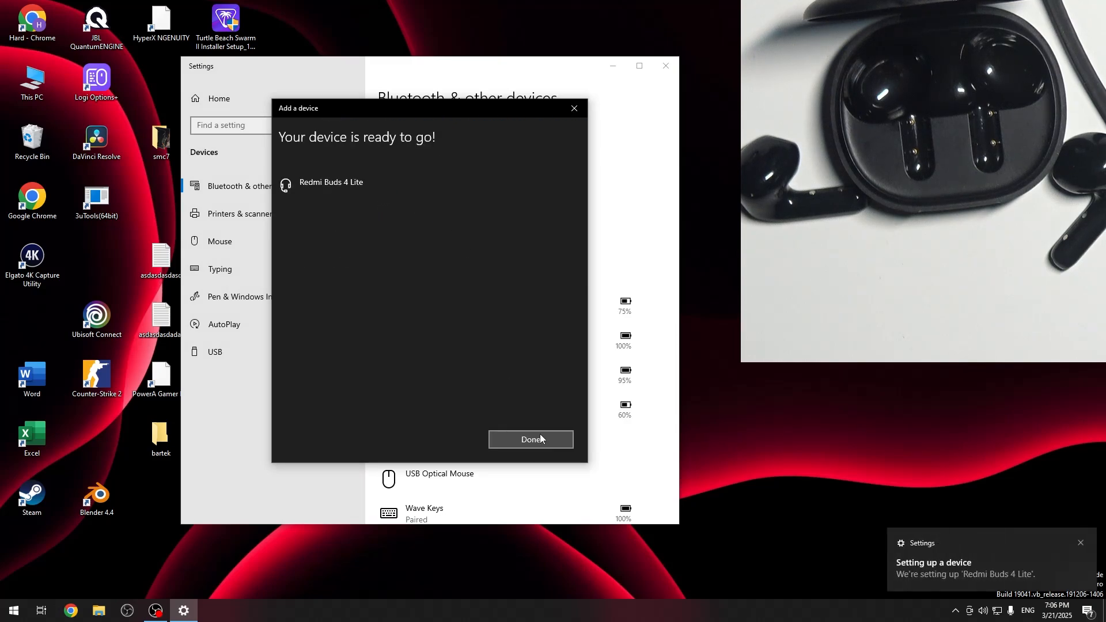
{"action": "left_click", "coordinate": [530, 439]}
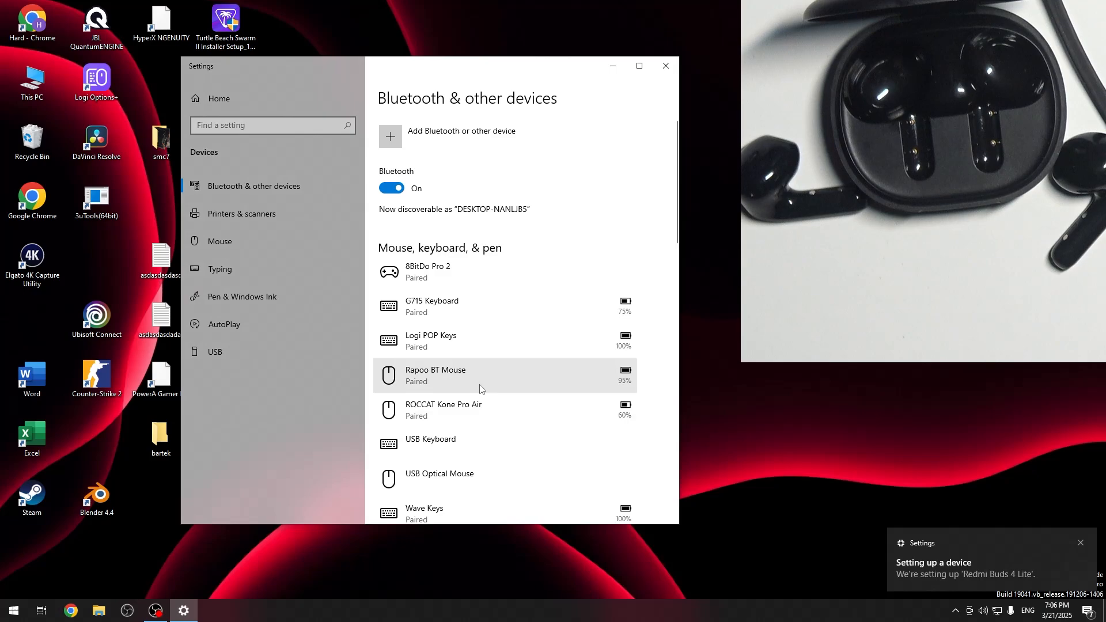